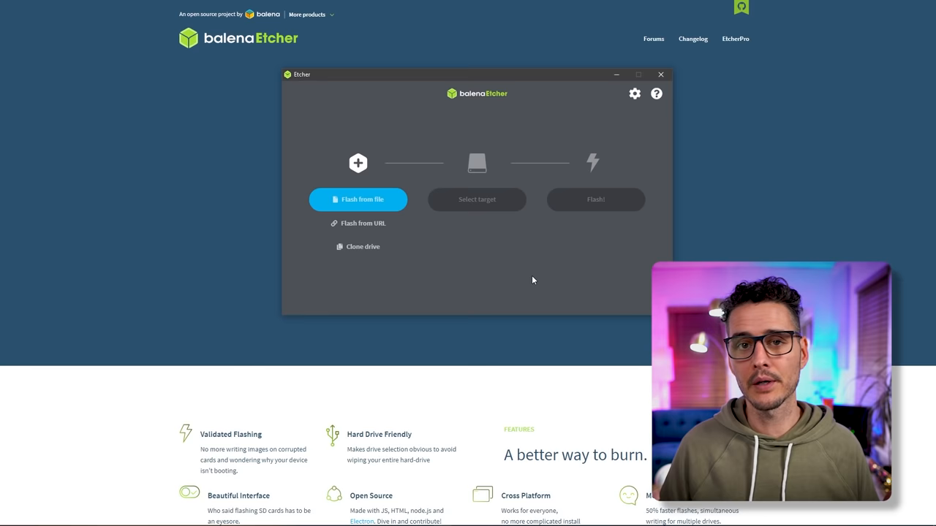
Choose the image to flash, then launch Disk Management showing the 465.76 GB unallocated Disk 0
left_click(357, 199)
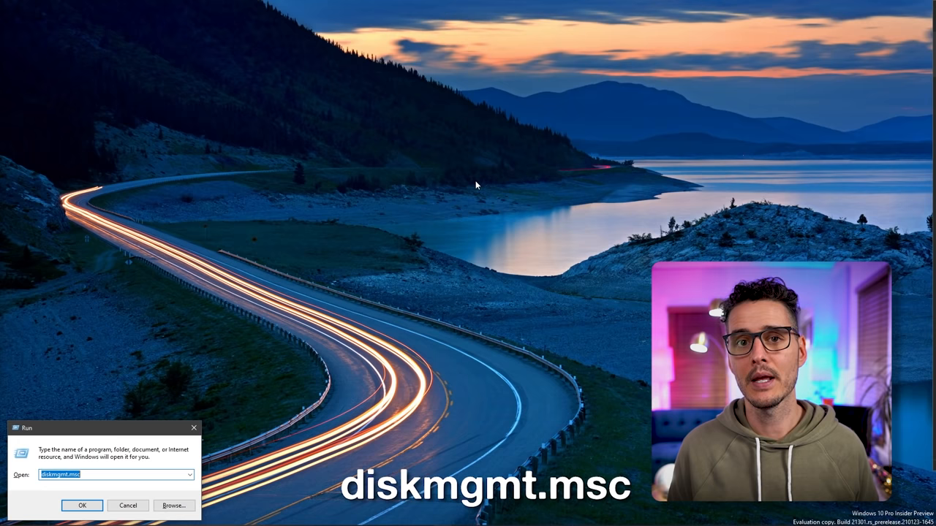
left_click(82, 506)
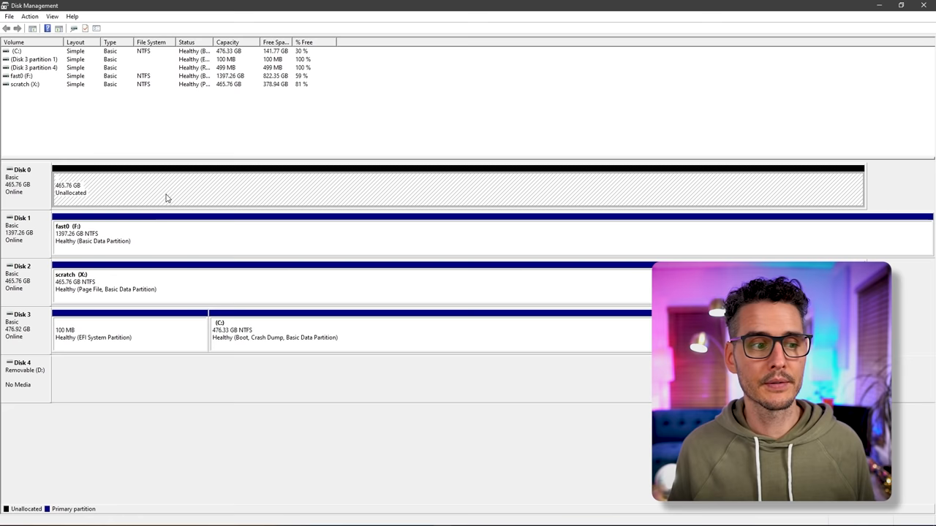
mouse_move(522, 160)
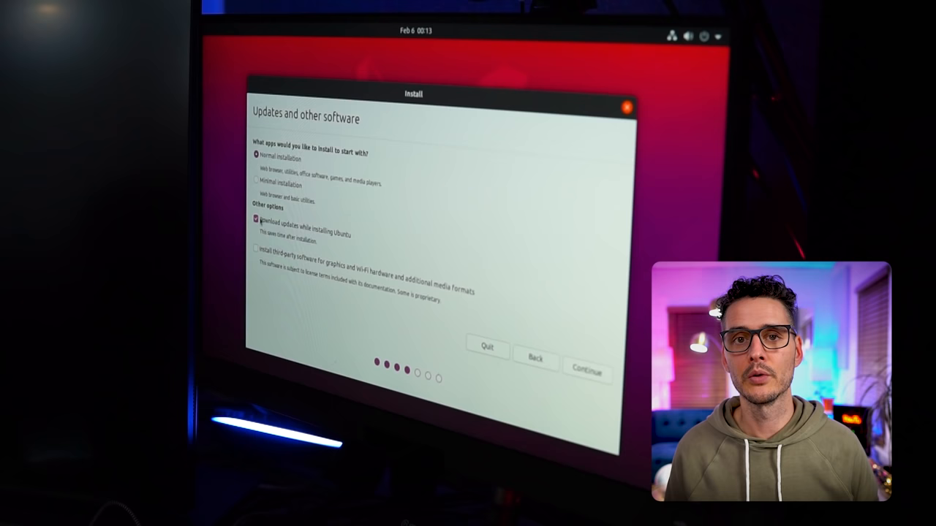
Include third-party drivers and media formats with the normal installation and continue
left_click(254, 249)
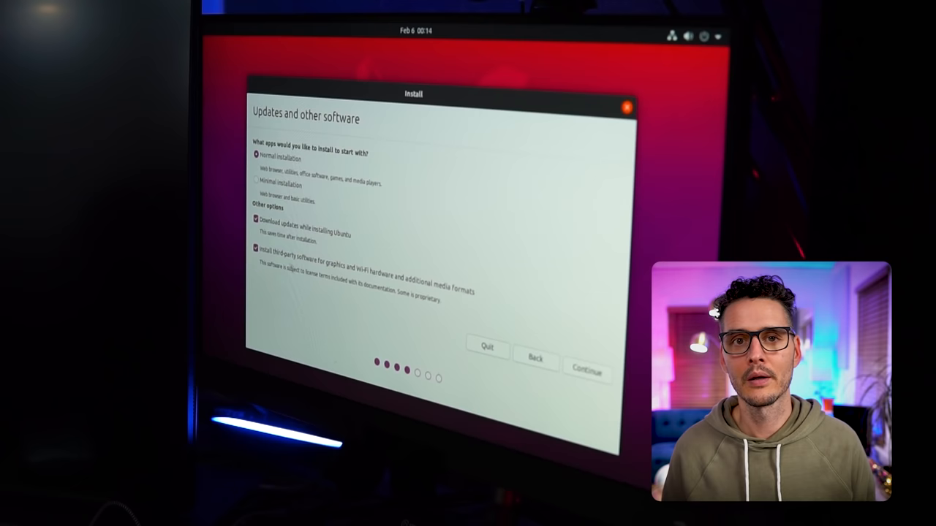
left_click(586, 370)
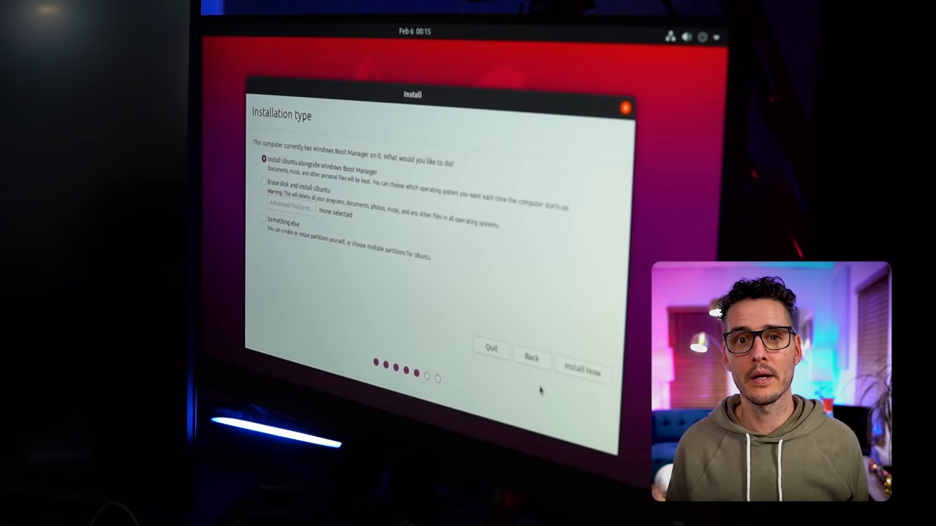
Erase the 500.1 GB Samsung SSD 860 and begin installing Ubuntu onto it
left_click(260, 183)
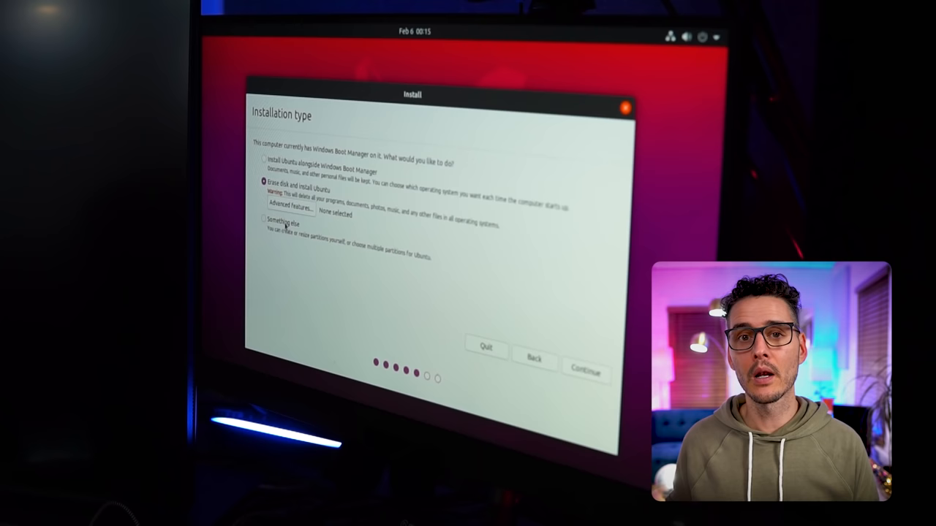
left_click(259, 222)
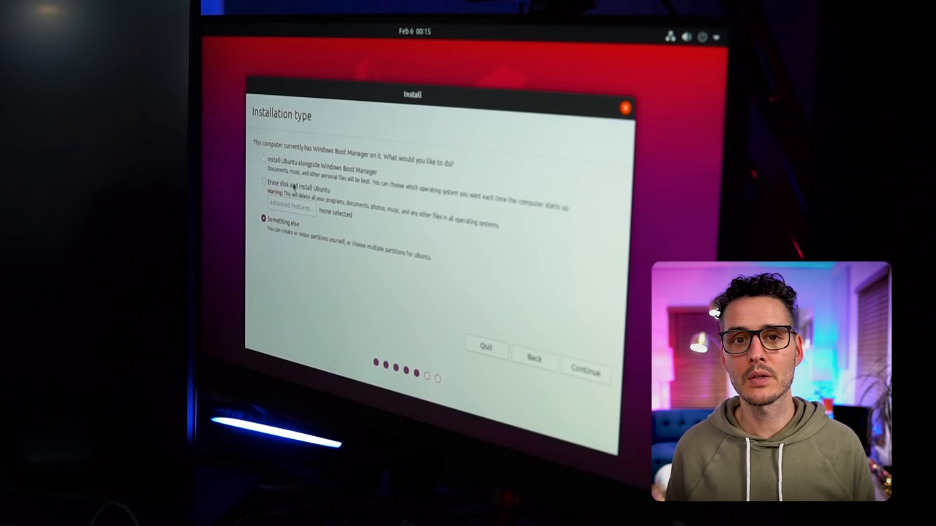
left_click(262, 181)
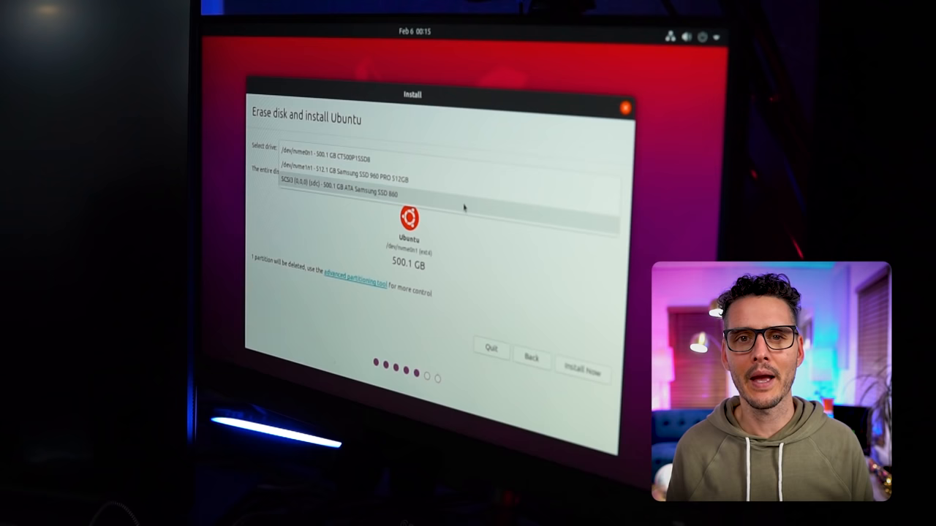
left_click(348, 199)
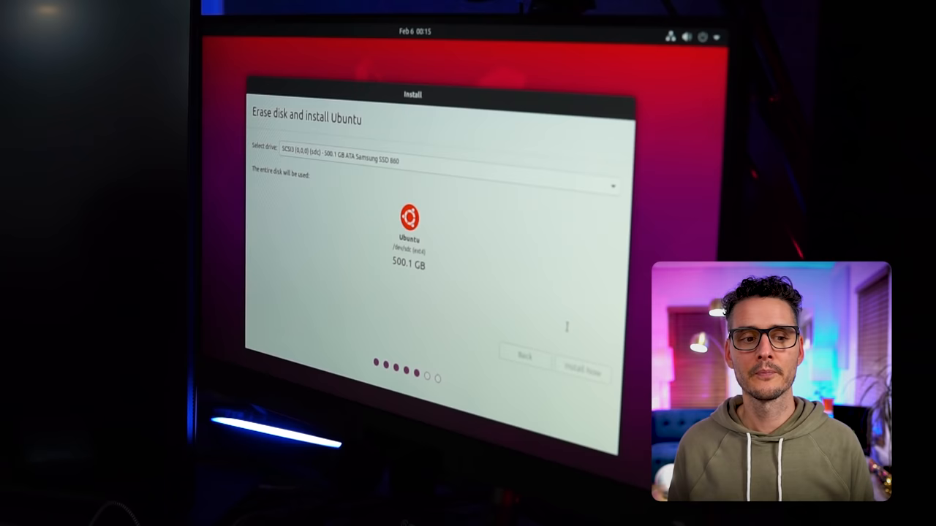
left_click(581, 366)
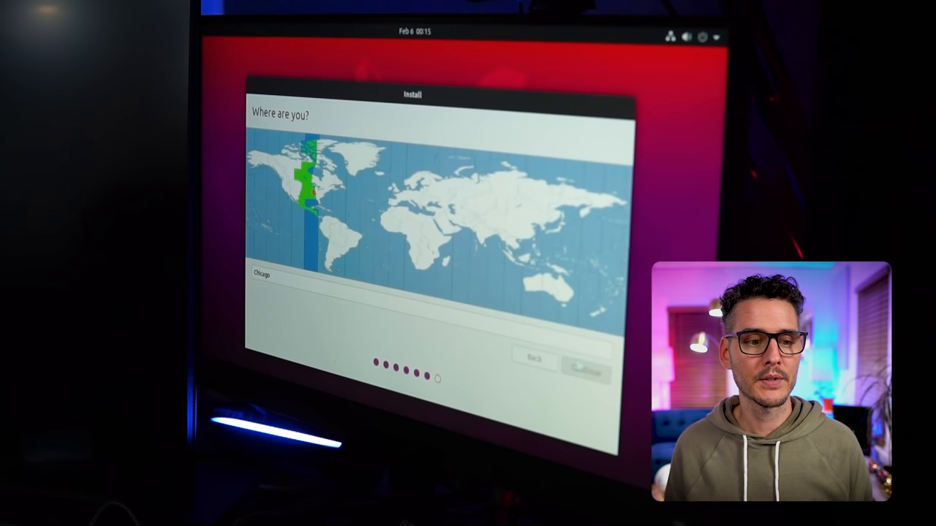
Keep the Chicago time zone and submit the user account details to continue
left_click(587, 363)
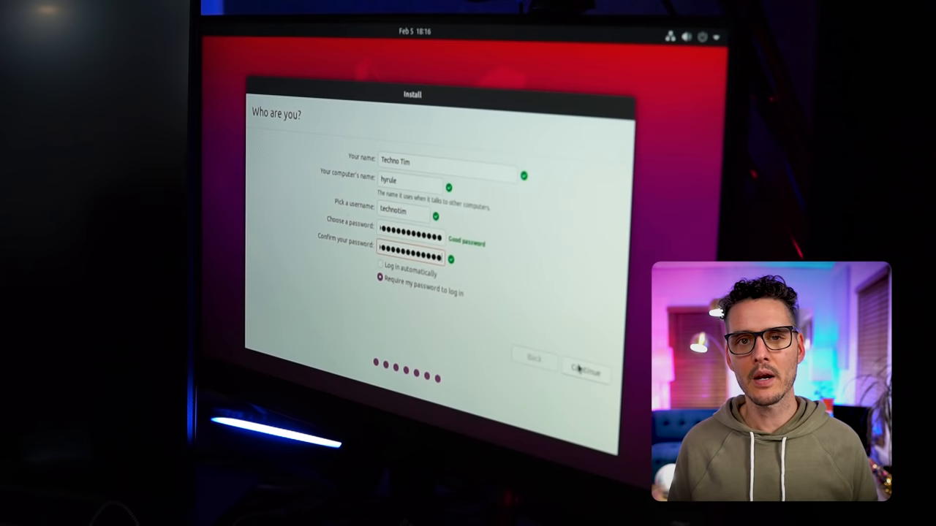
left_click(584, 373)
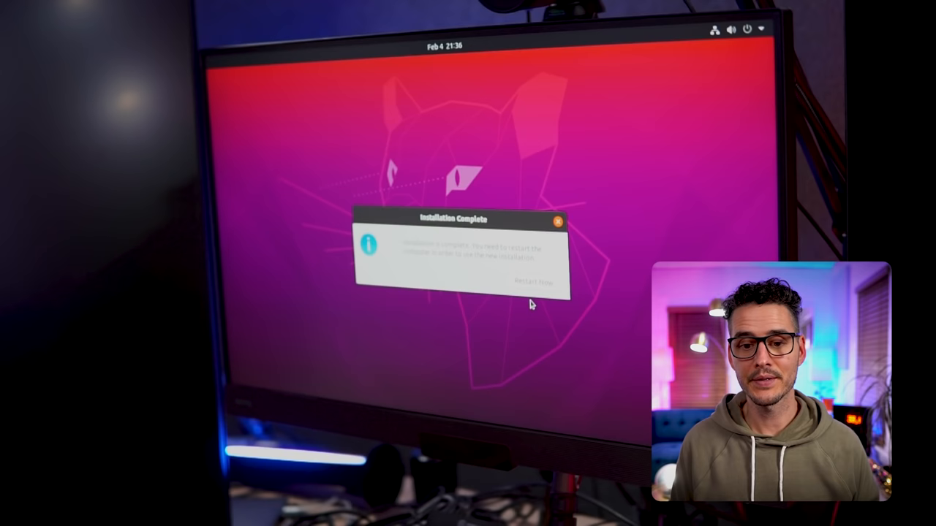
Restart the computer from the Installation Complete dialog
left_click(528, 280)
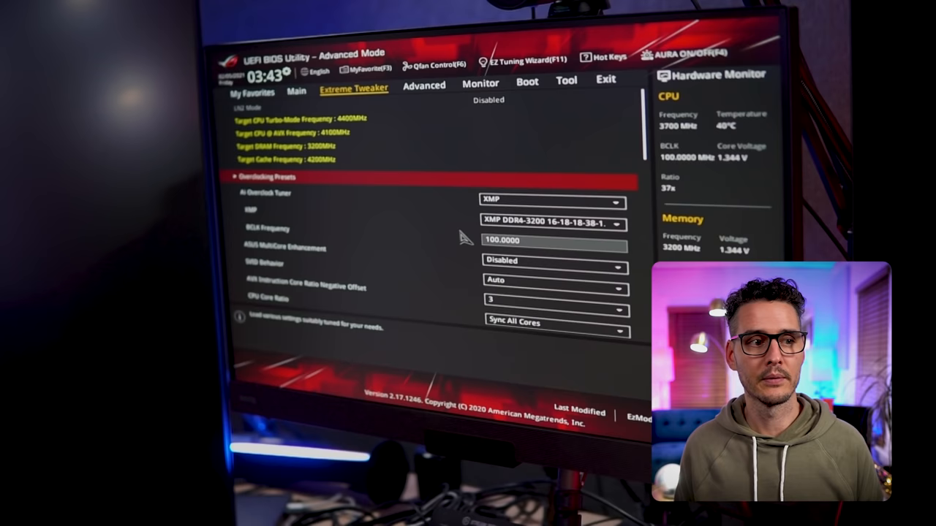
Show the Boot page in Advanced Mode
left_click(526, 83)
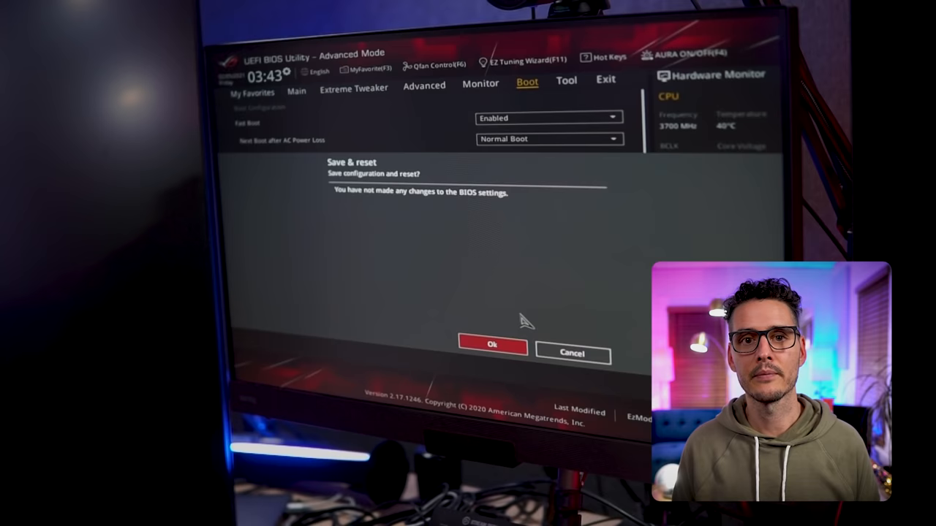
Confirm Save & reset to leave the BIOS and restart the PC
left_click(492, 345)
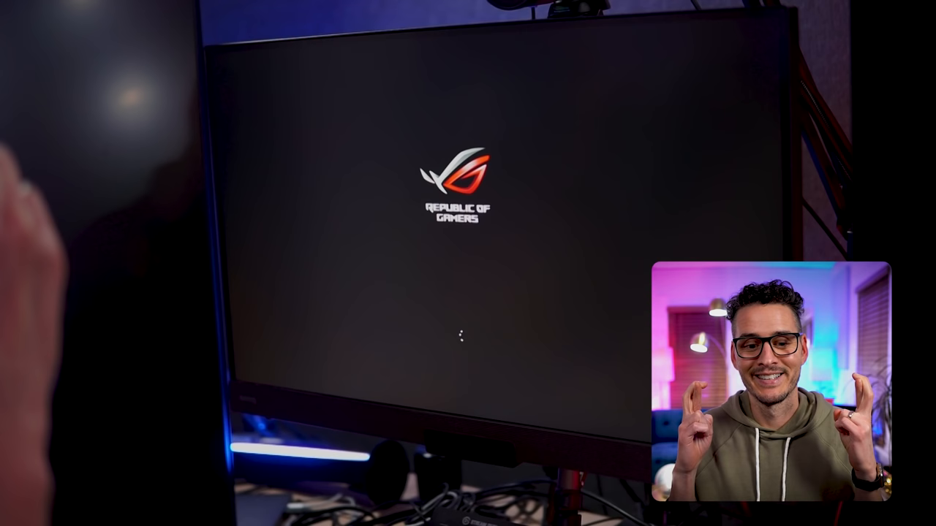